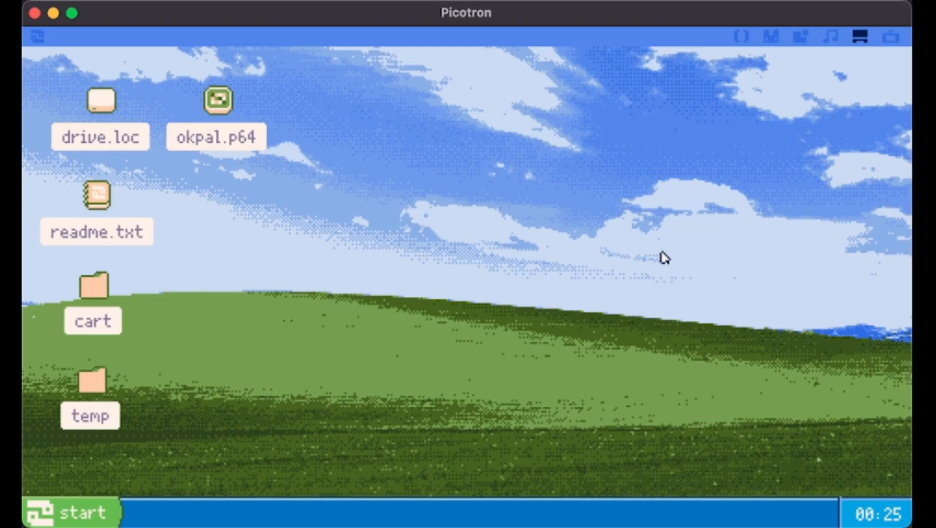
mouse_move(446, 138)
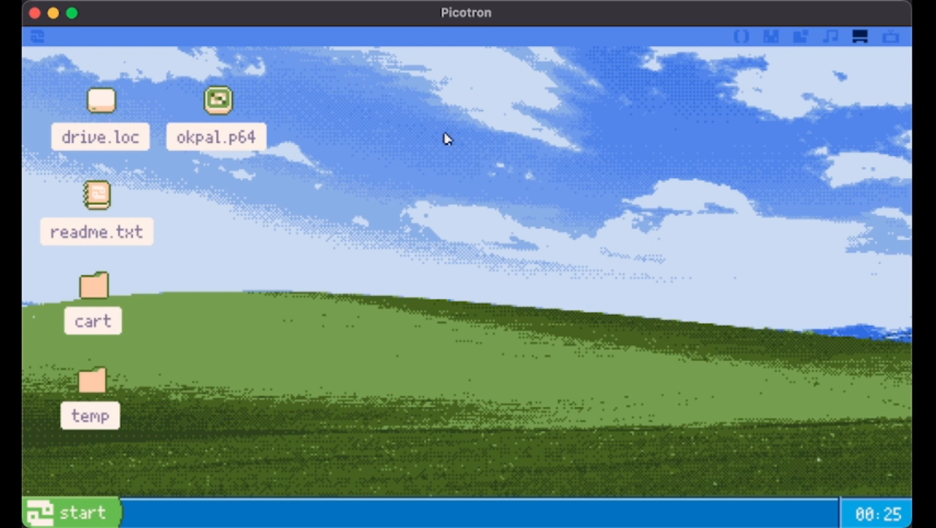
mouse_move(806, 366)
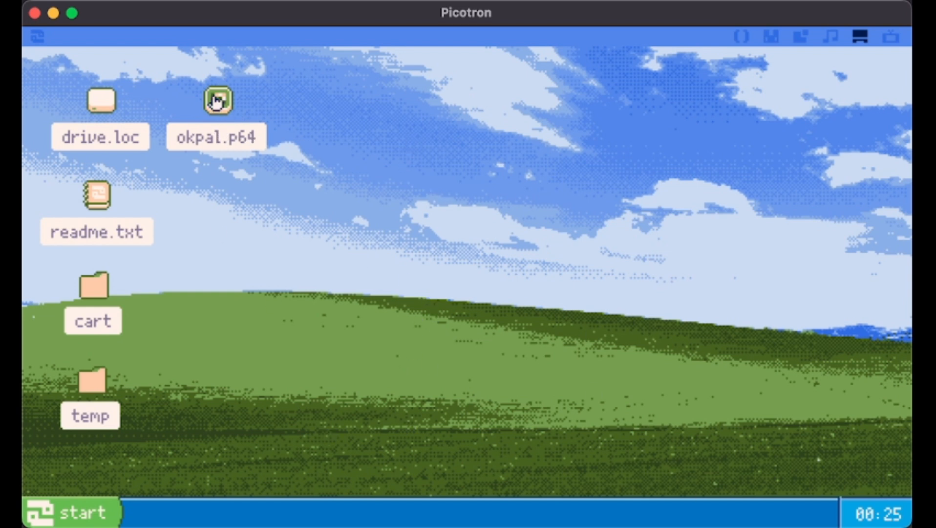
- Launch okpal.p64 from the desktop to open OkPal with the 0.pal palette
double_click(217, 100)
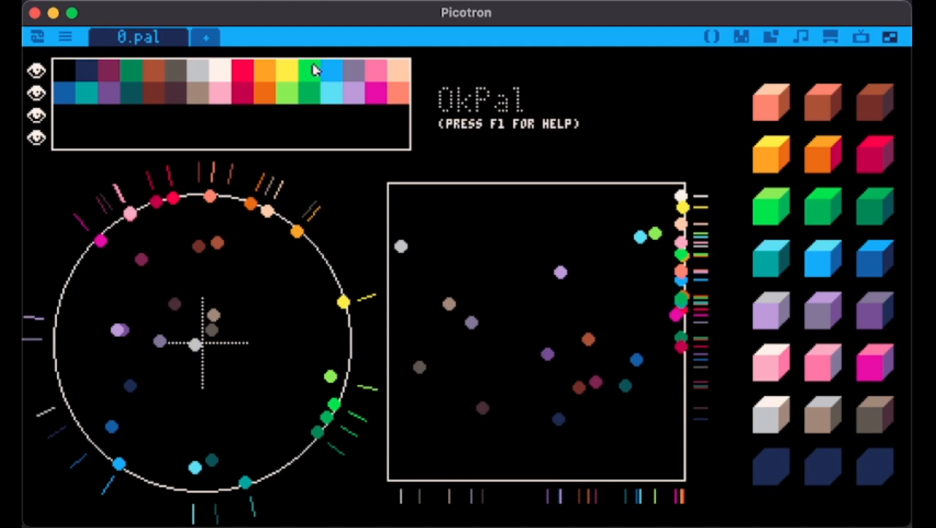
click(242, 92)
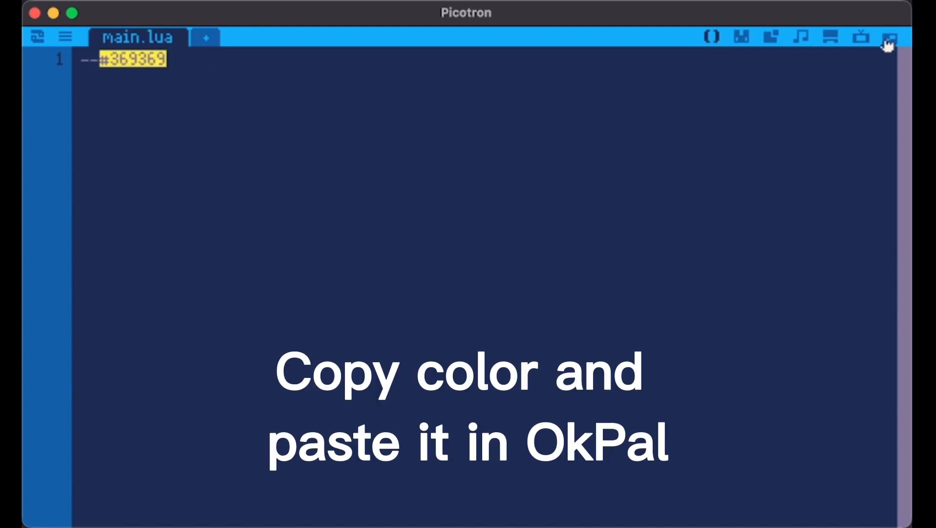
- Switch to the main.lua code editor tab
click(889, 38)
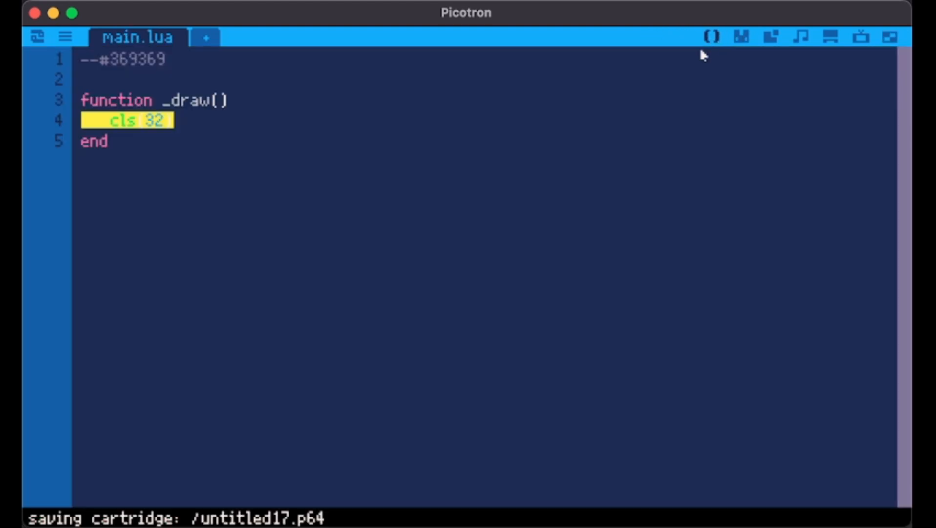
mouse_move(290, 460)
text(--)
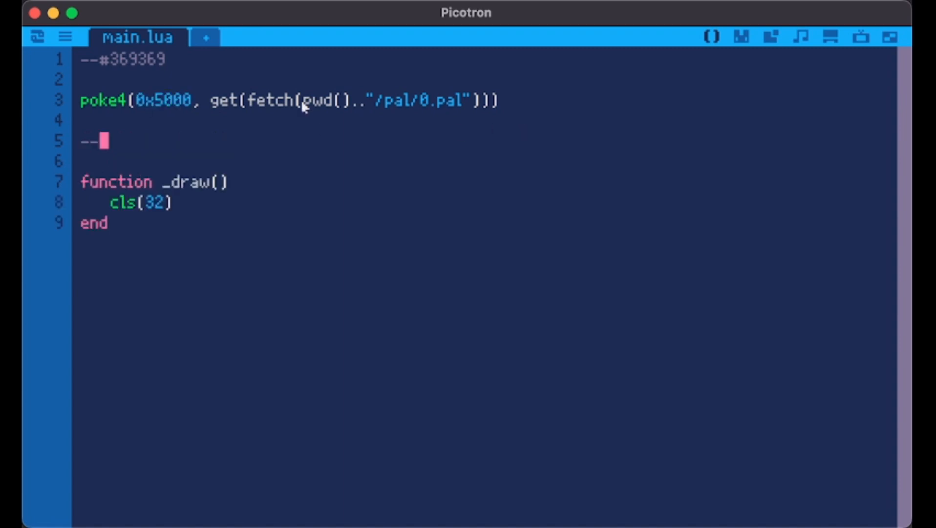
- Add a comment that pwd() returns the cart's path, with /ram/desktop and yourcart.p64 examples
text(pwd())
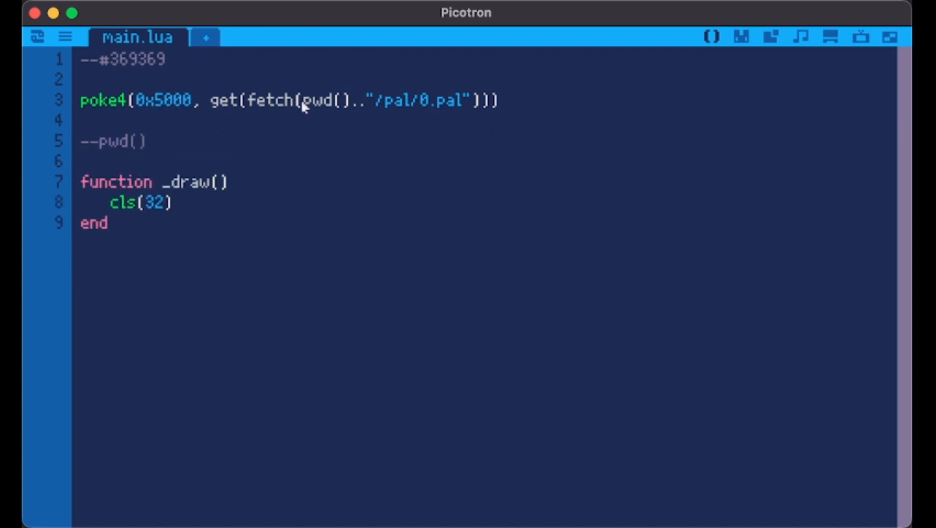
text(returns the)
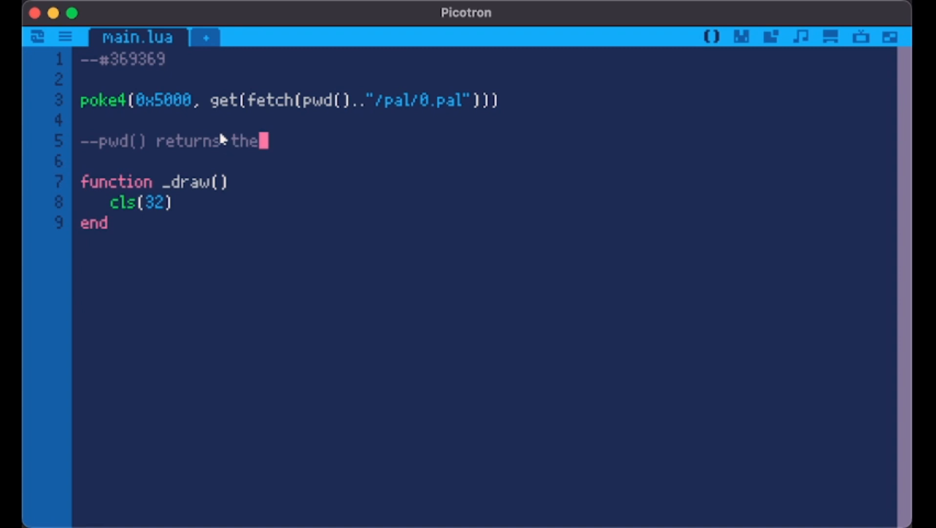
text(path of the cart it is run from)
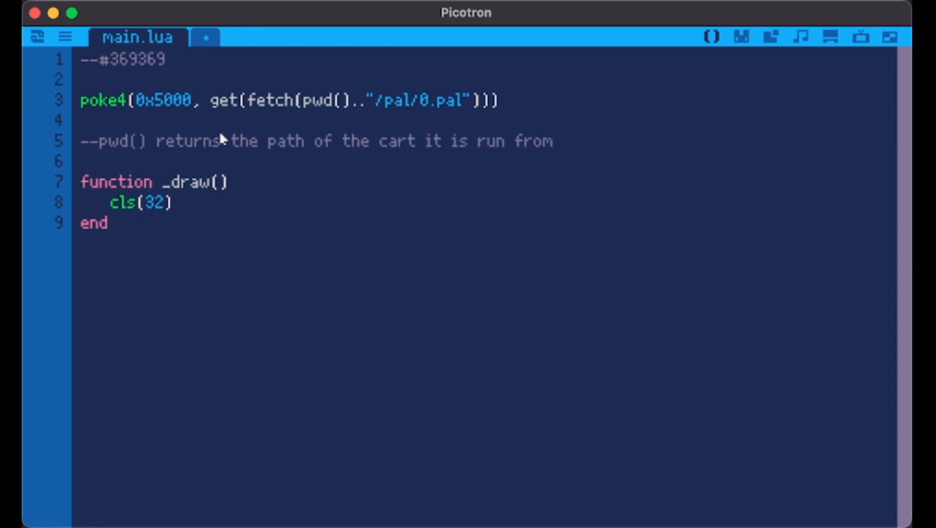
text(eg. /ram)
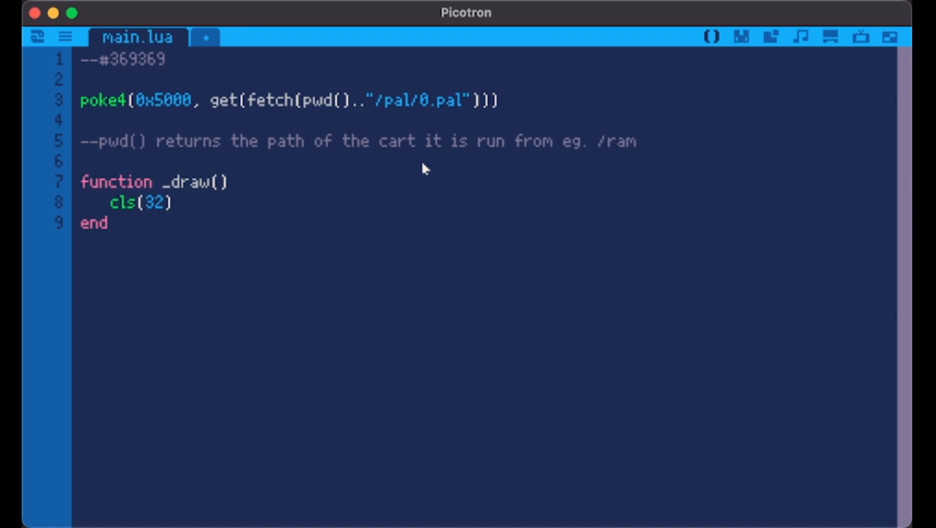
text(desktop)
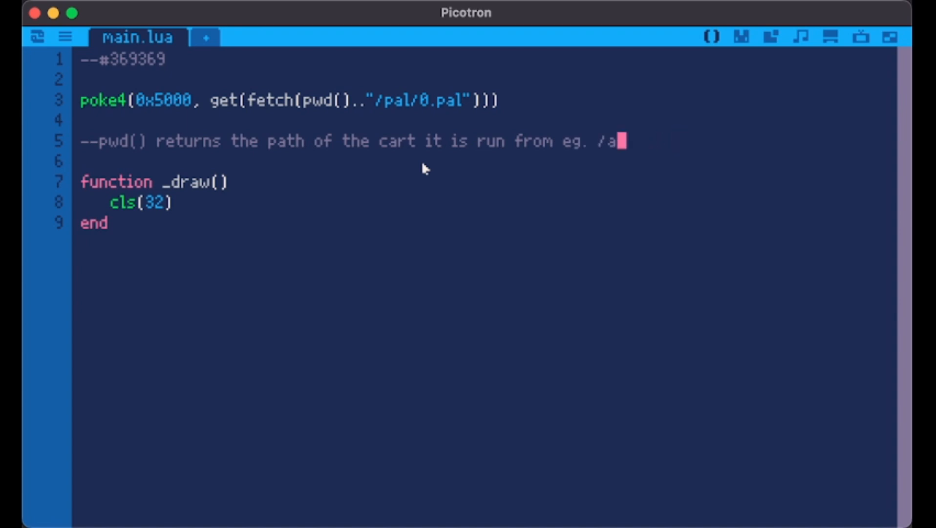
text(ppdata/yourcart.p64)
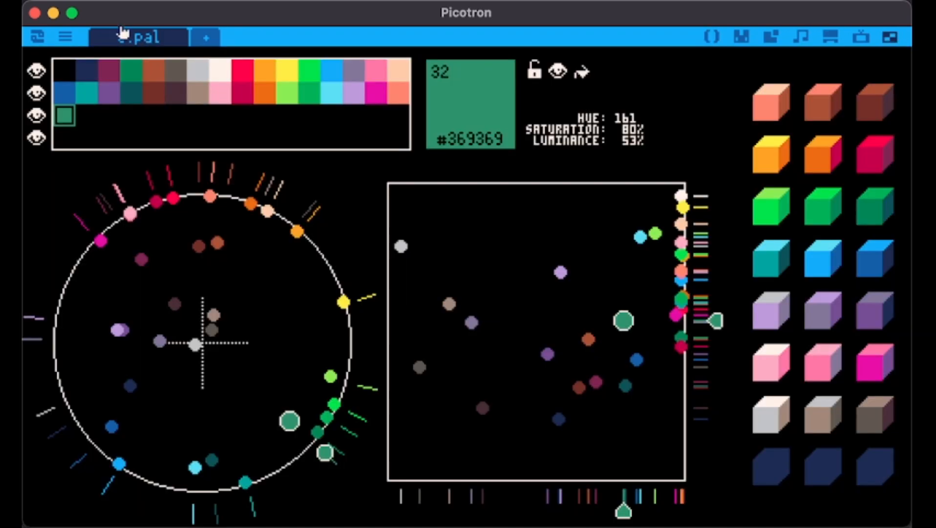
- Start a new file, browse into the cart's pal folder beside 0.pal, then close the dialog
click(204, 37)
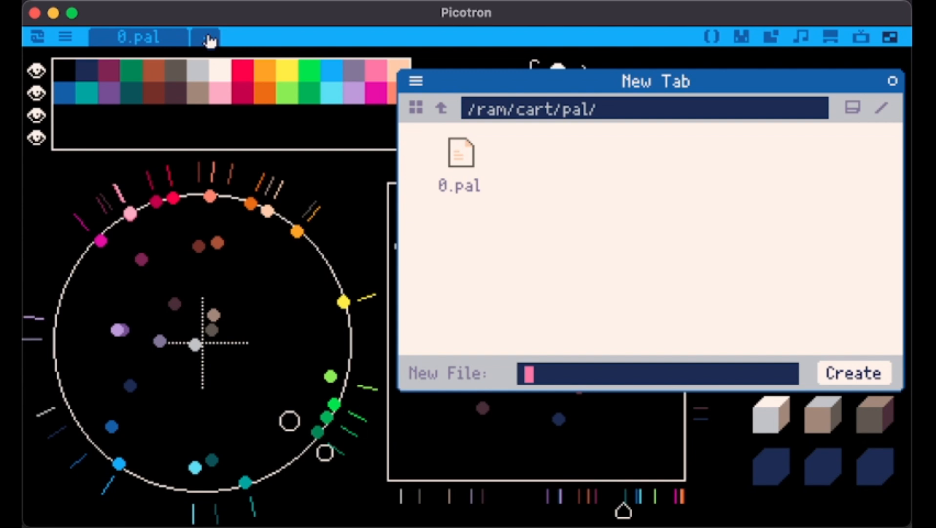
click(441, 108)
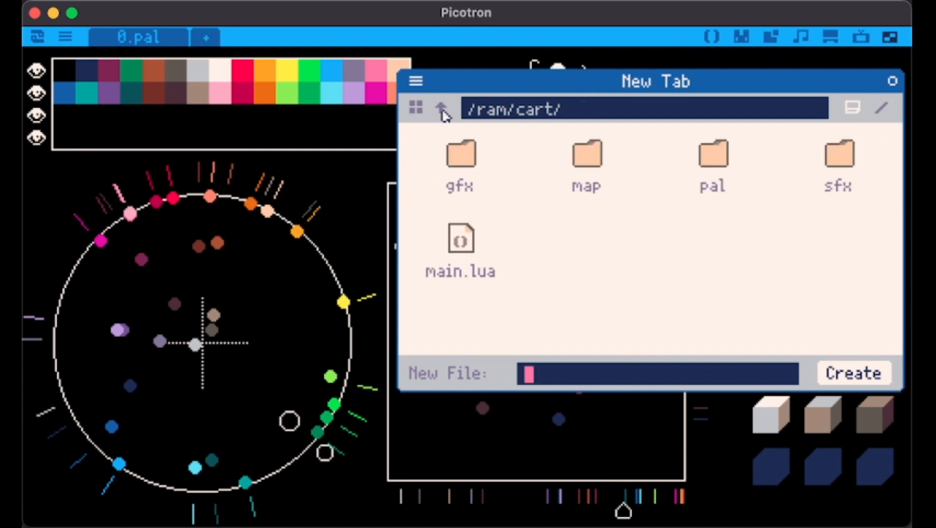
mouse_move(466, 154)
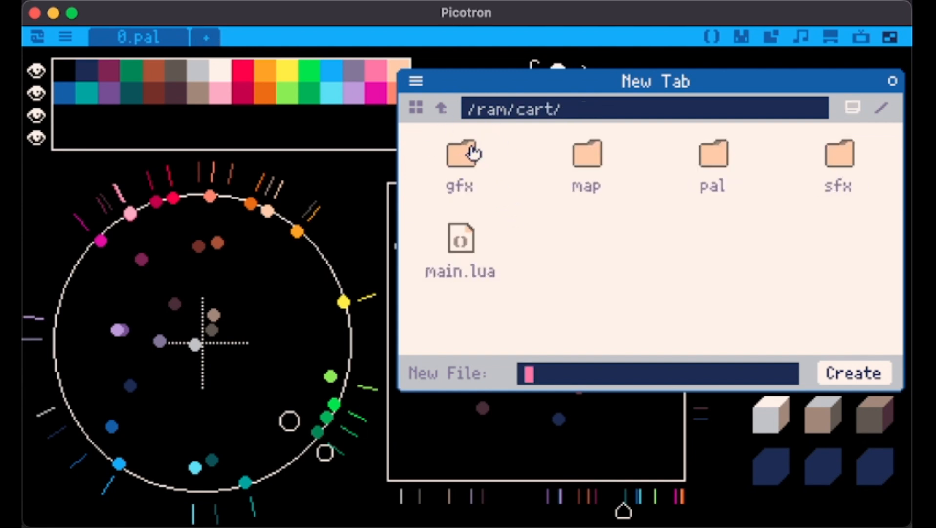
mouse_move(713, 159)
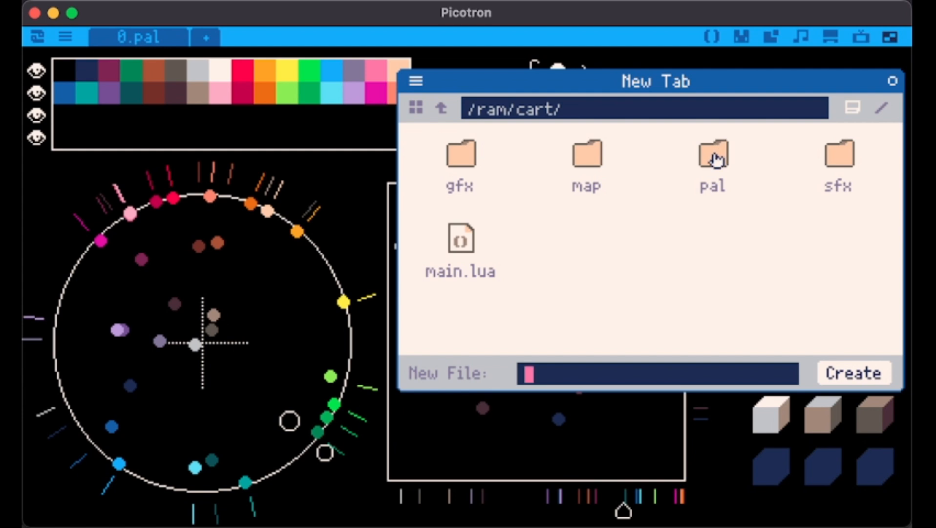
double_click(711, 157)
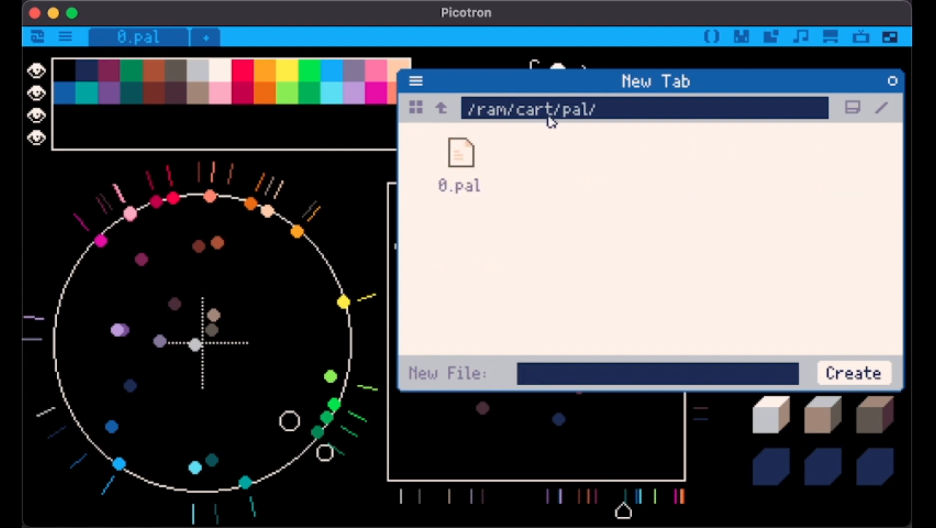
mouse_move(573, 115)
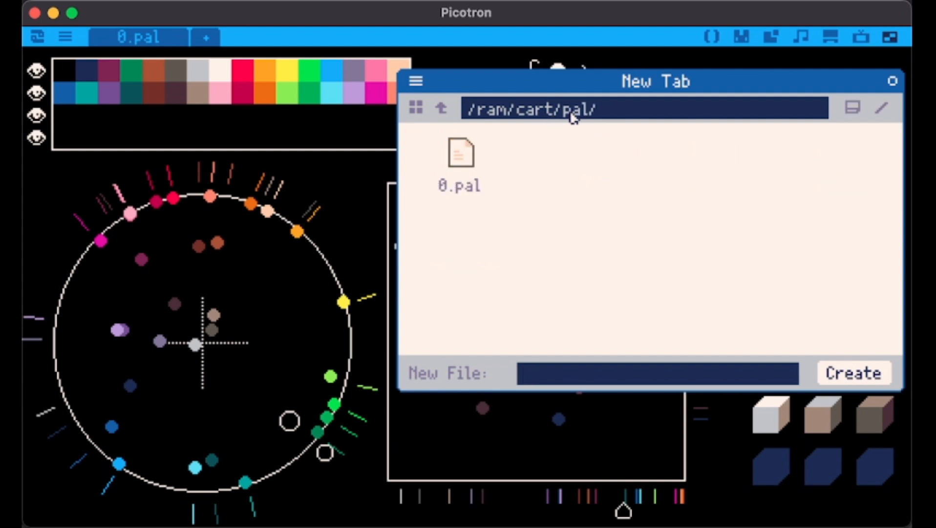
click(458, 153)
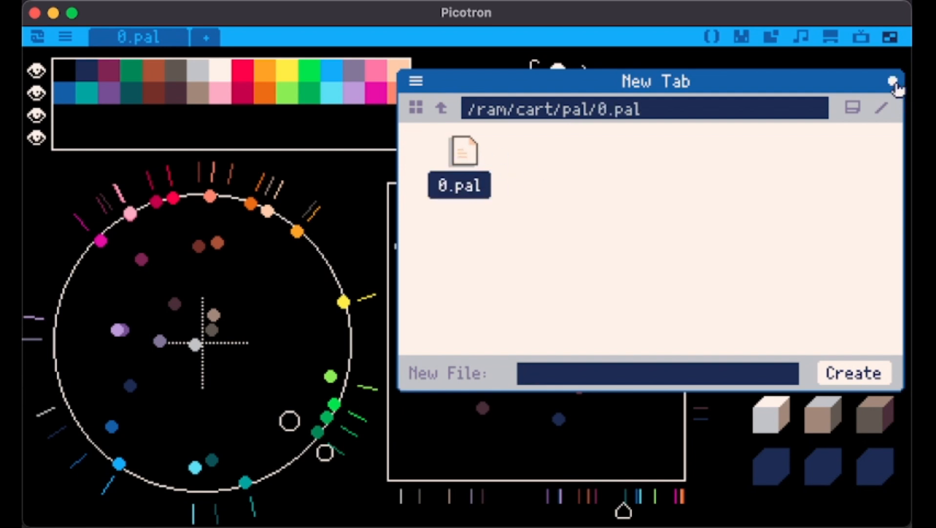
click(894, 81)
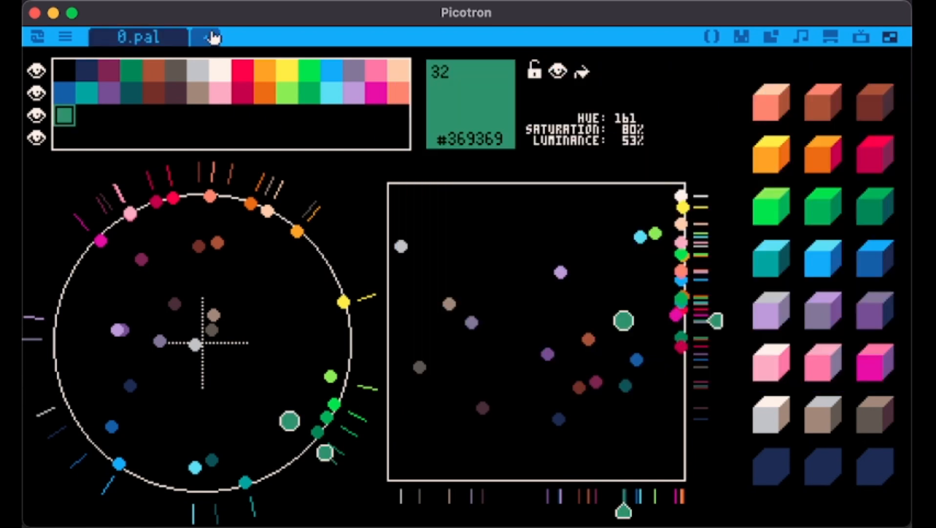
- Start a new file again and enter the name yeah.pal
click(205, 37)
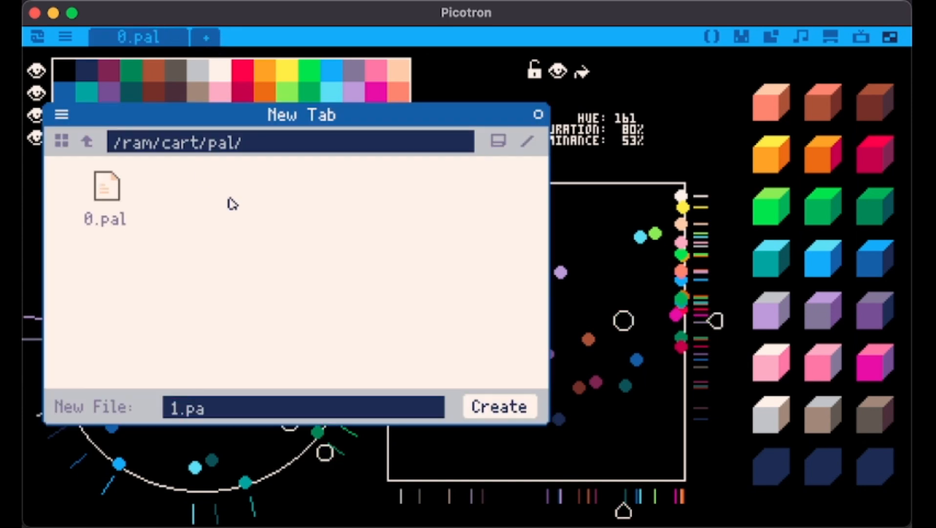
text(coo)
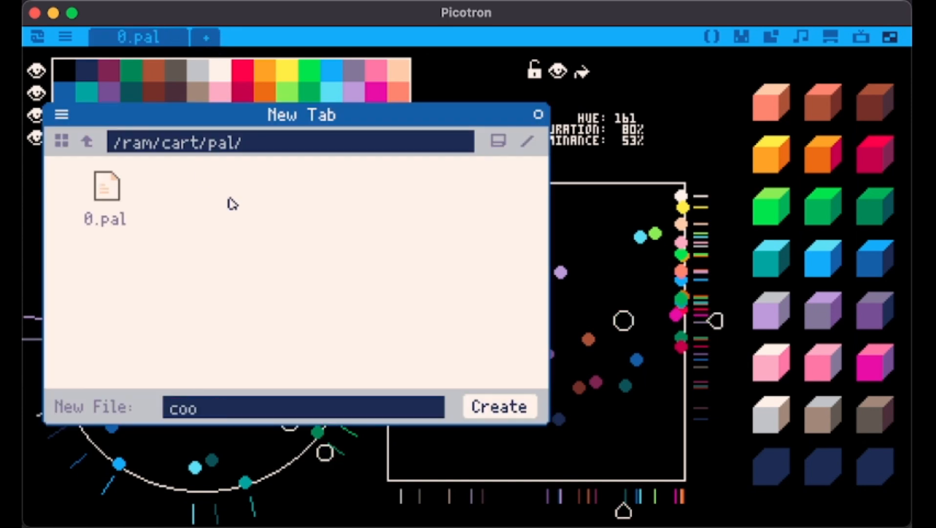
text(yeah.pl)
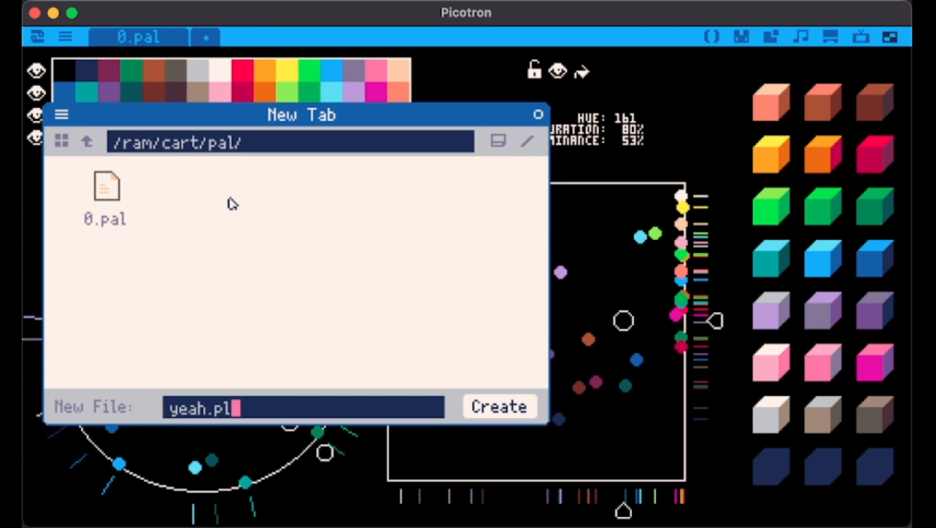
click(500, 407)
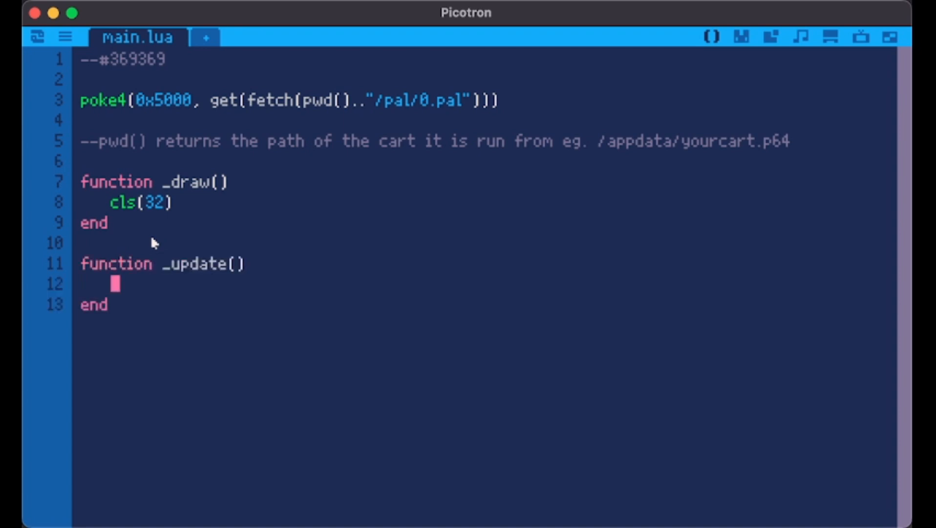
- Add _update lines loading 0.pal on btn(0) and yeah.pal on btn(1) via poke4
text(if btn(0) then  poke4(0x5000, get(fetch(pwd().."/pal/0.pal)
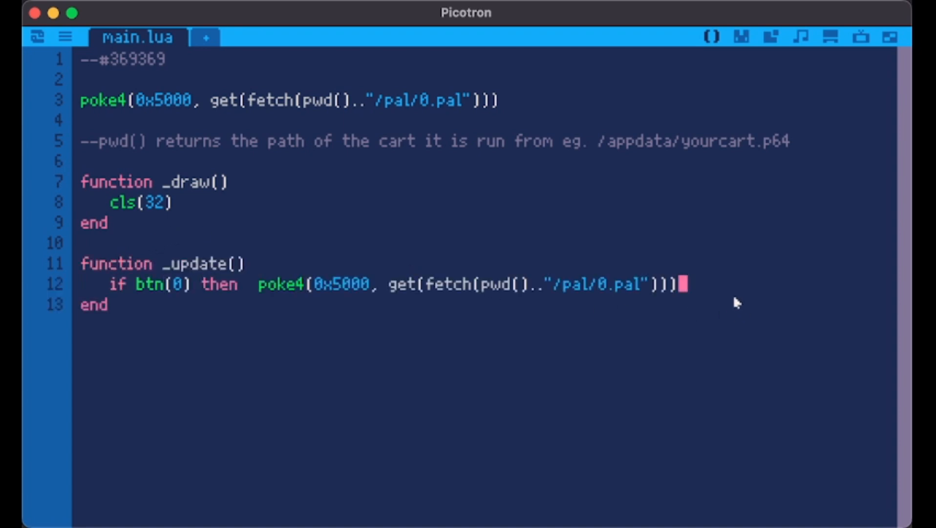
text(end)
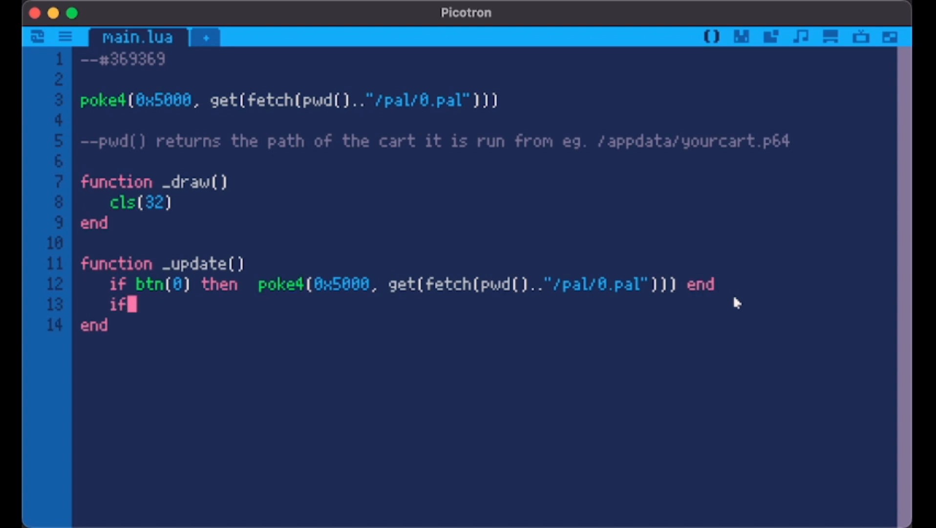
text(brn(1))
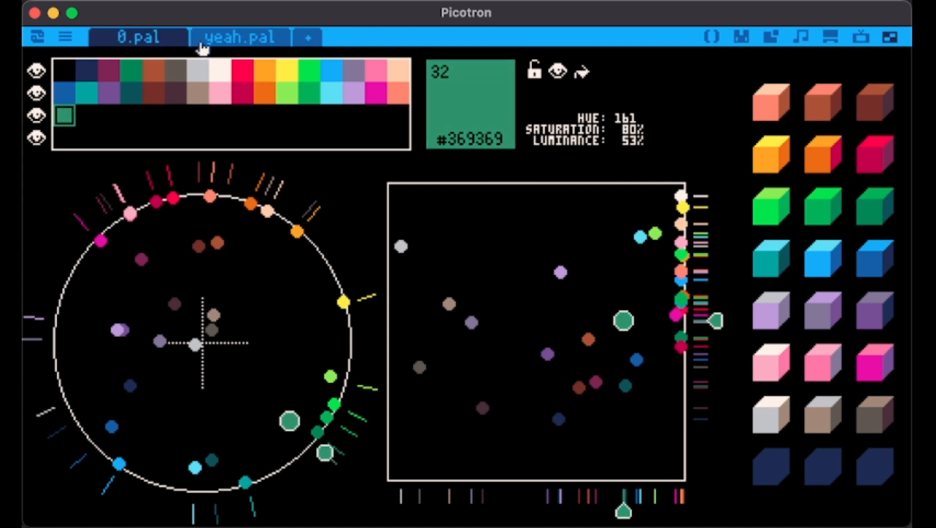
click(708, 37)
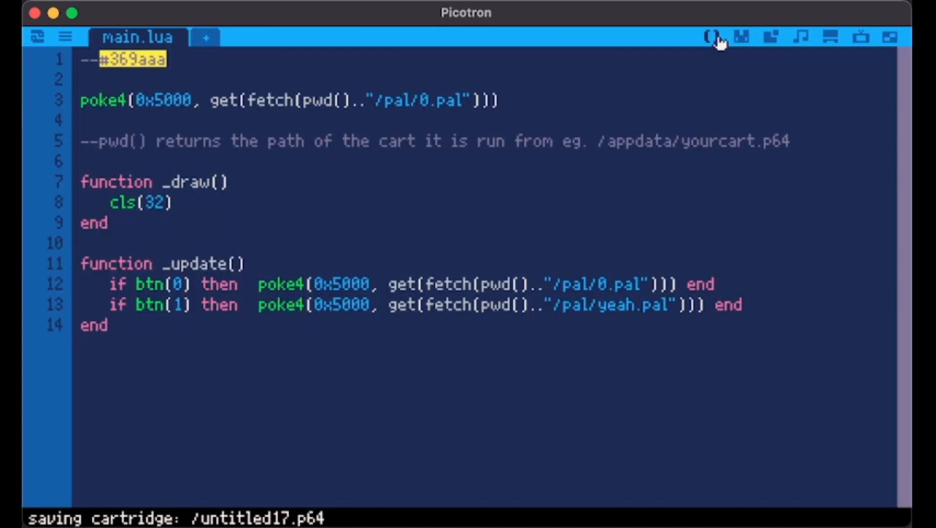
click(708, 37)
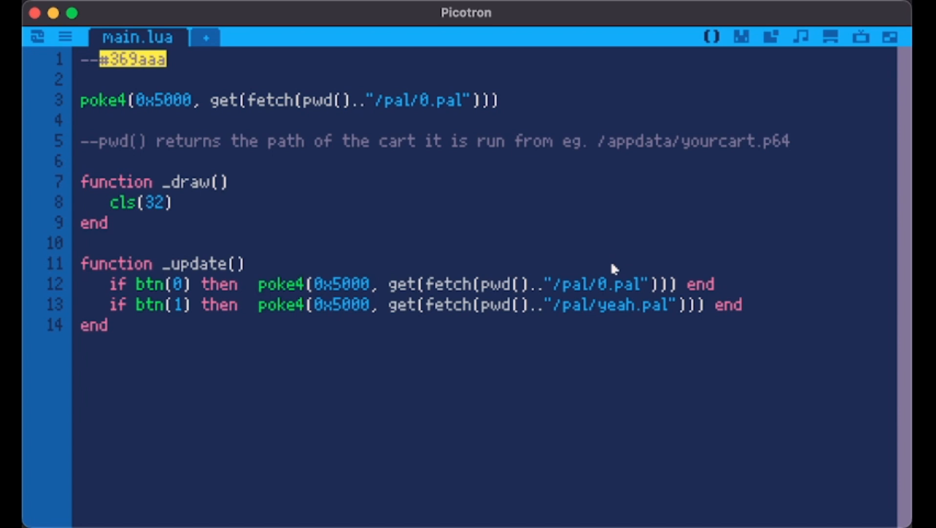
mouse_move(729, 92)
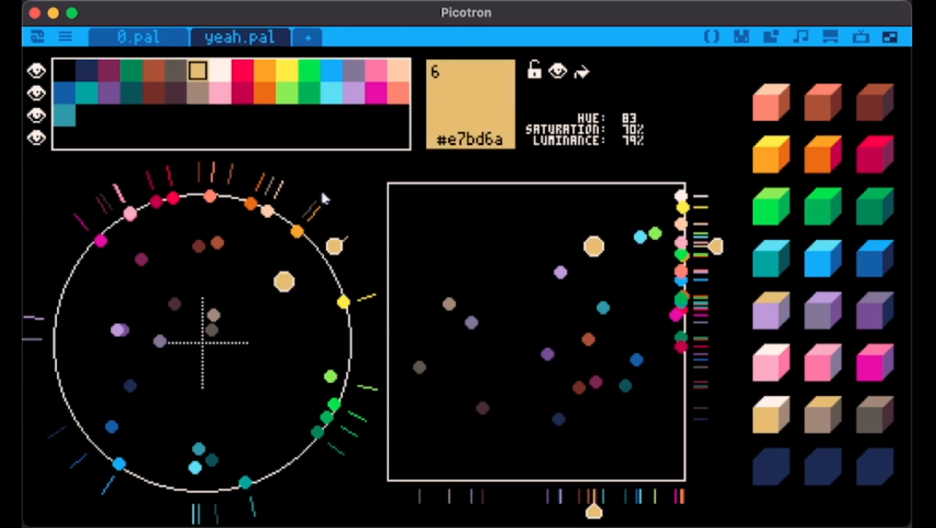
mouse_move(309, 103)
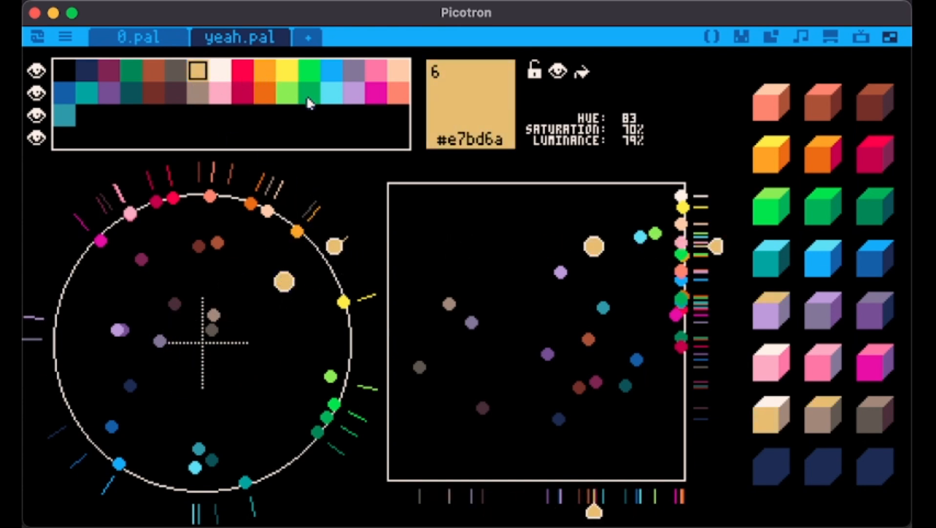
- Copy green colour 27 (#00b251) into slot 43 and darken it to #077e38
click(309, 92)
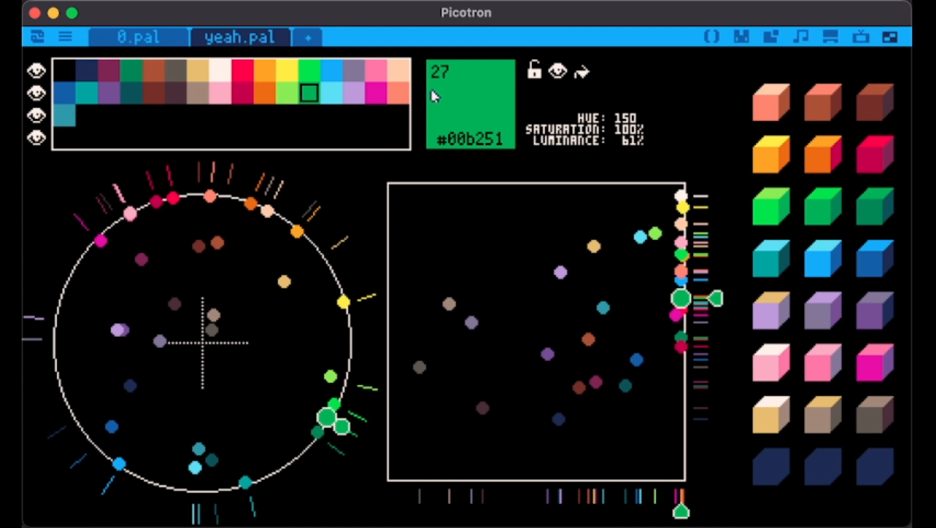
mouse_move(449, 105)
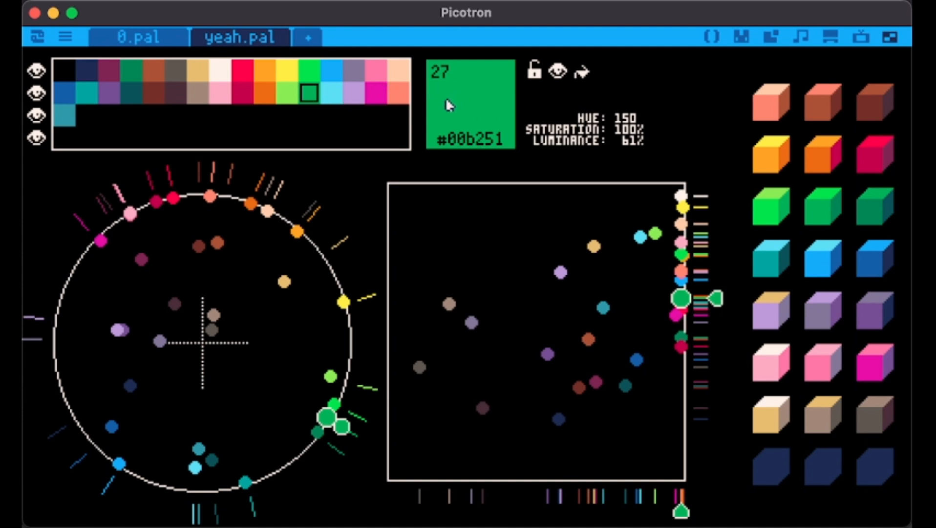
mouse_move(445, 108)
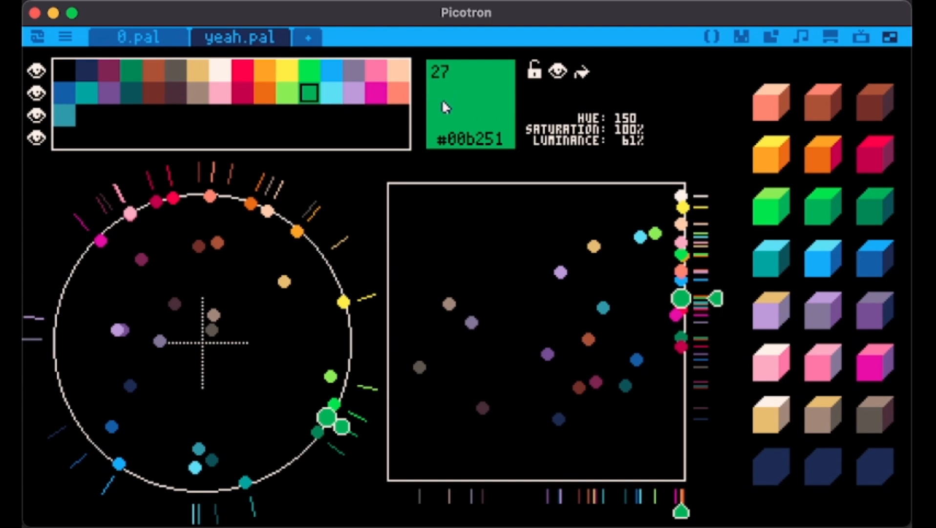
mouse_move(401, 119)
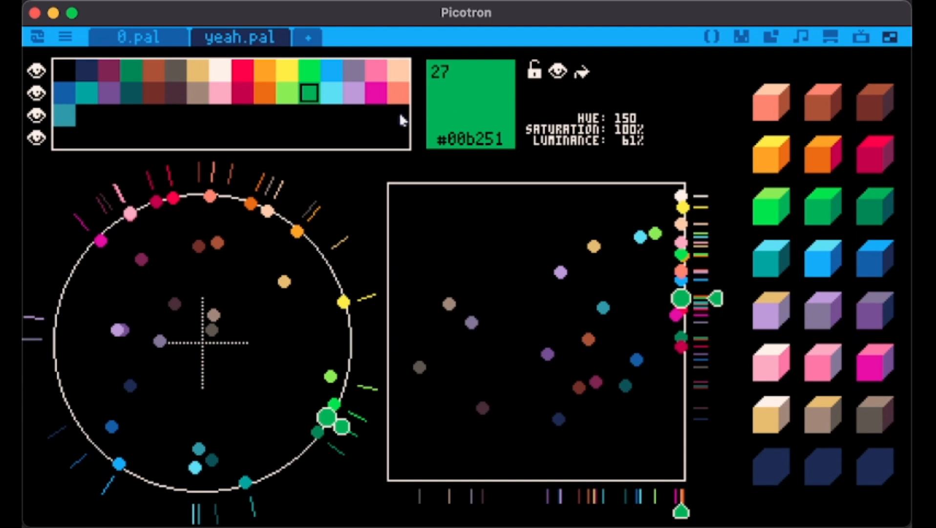
mouse_move(353, 127)
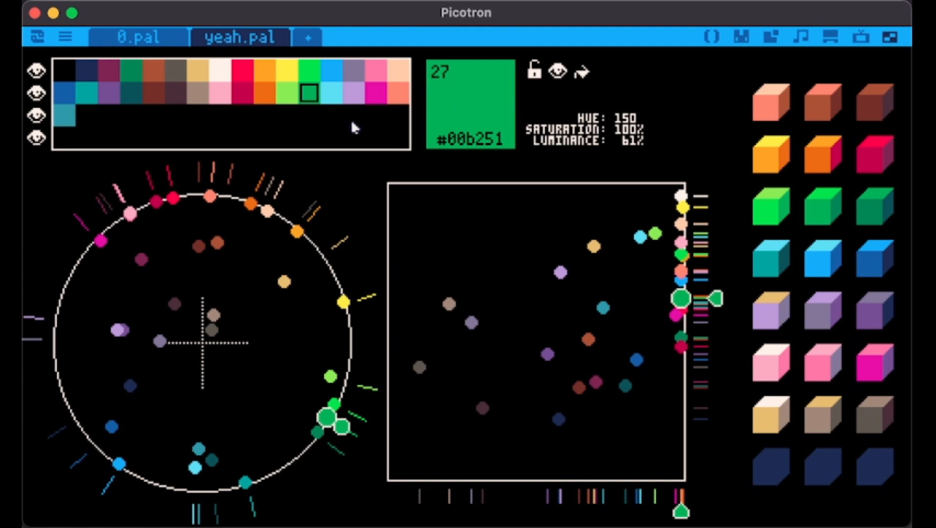
click(309, 115)
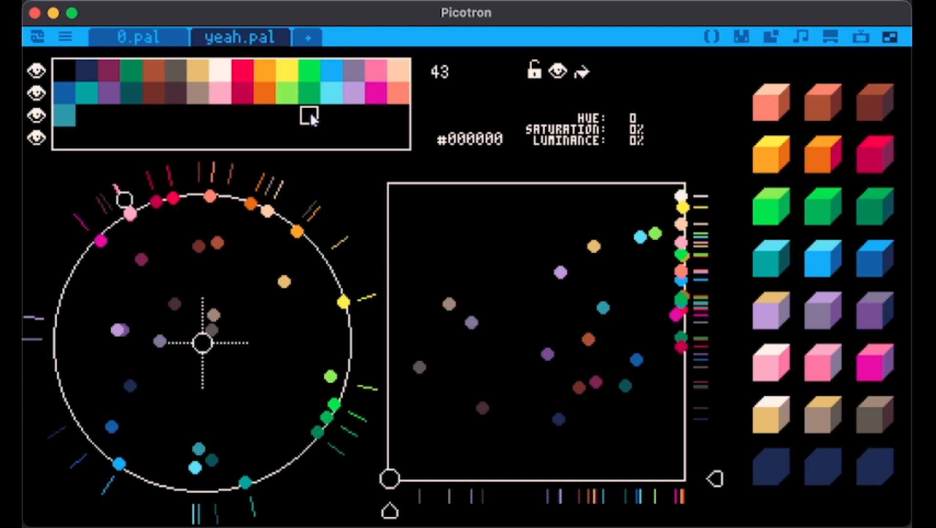
click(309, 115)
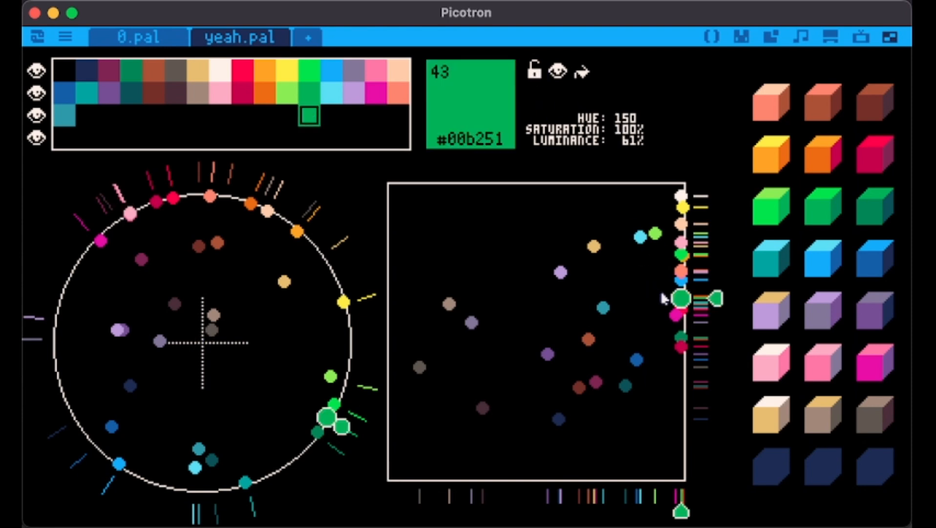
drag(681, 299, 681, 313)
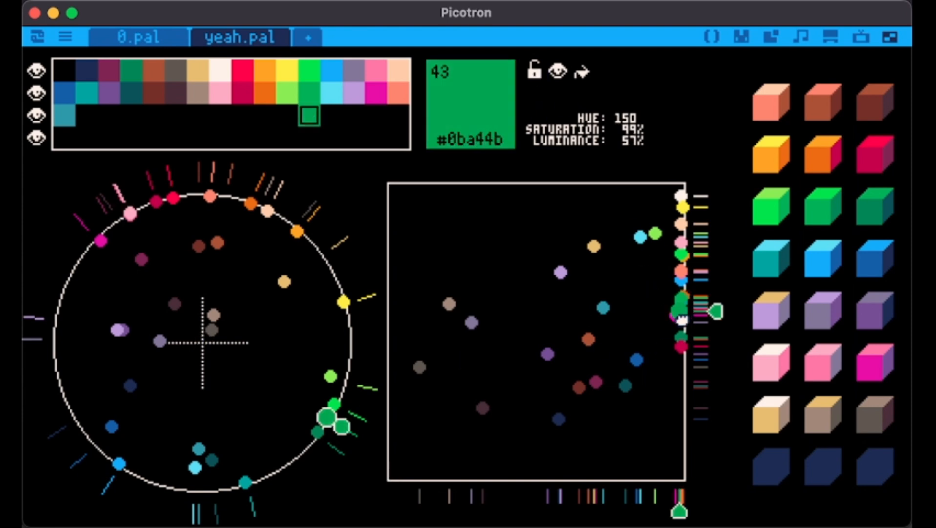
drag(710, 311, 710, 352)
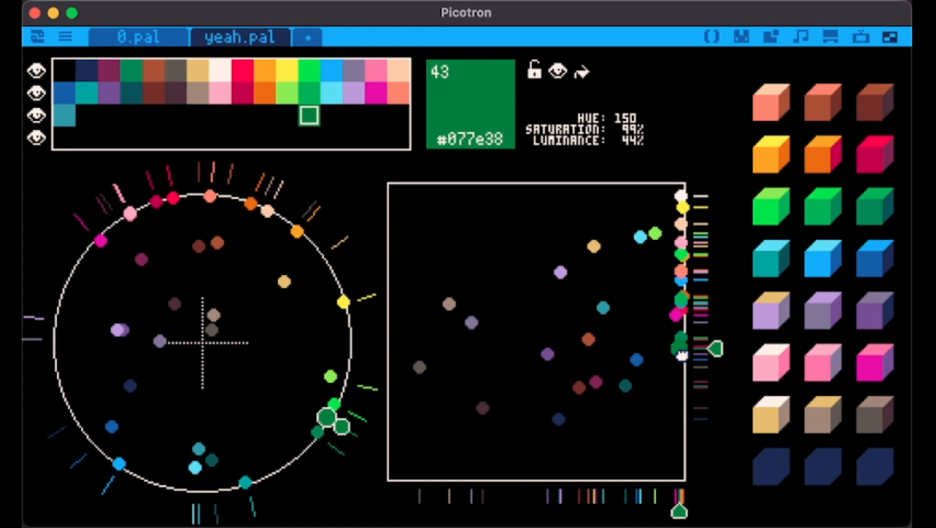
click(310, 115)
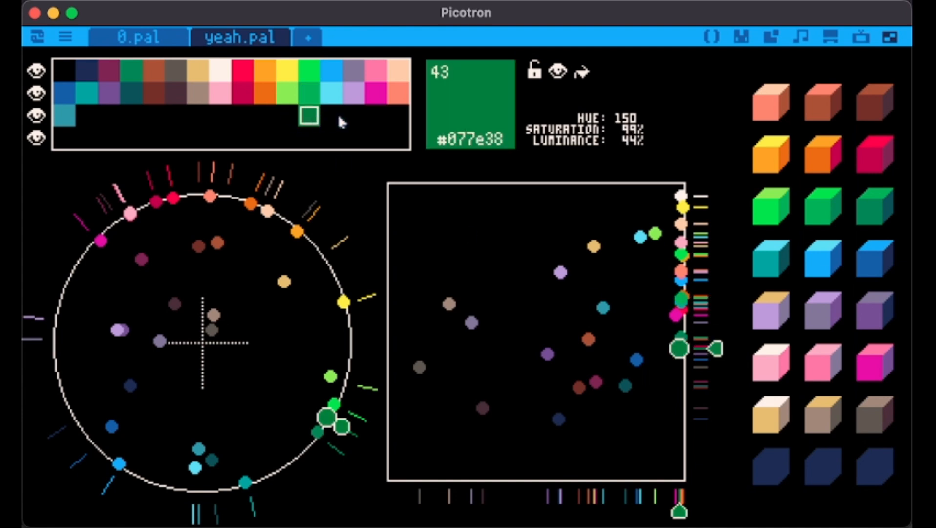
mouse_move(714, 176)
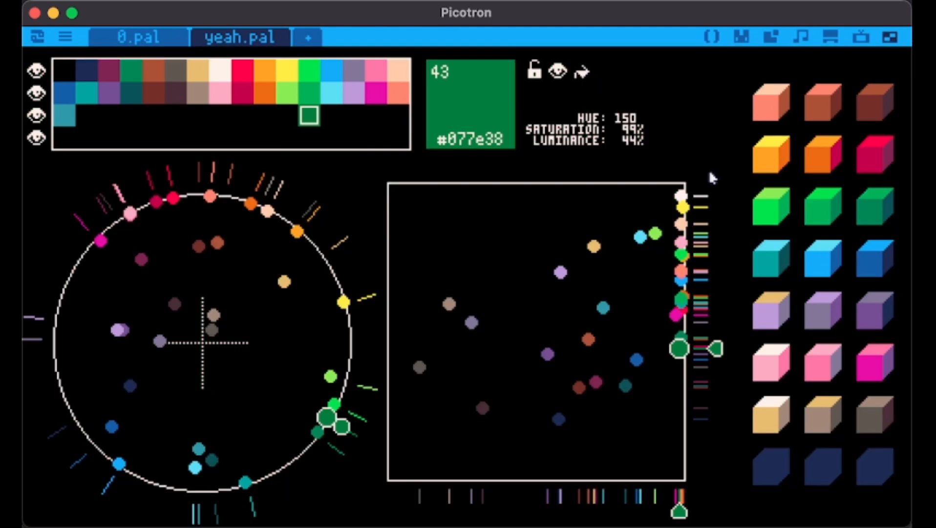
mouse_move(807, 110)
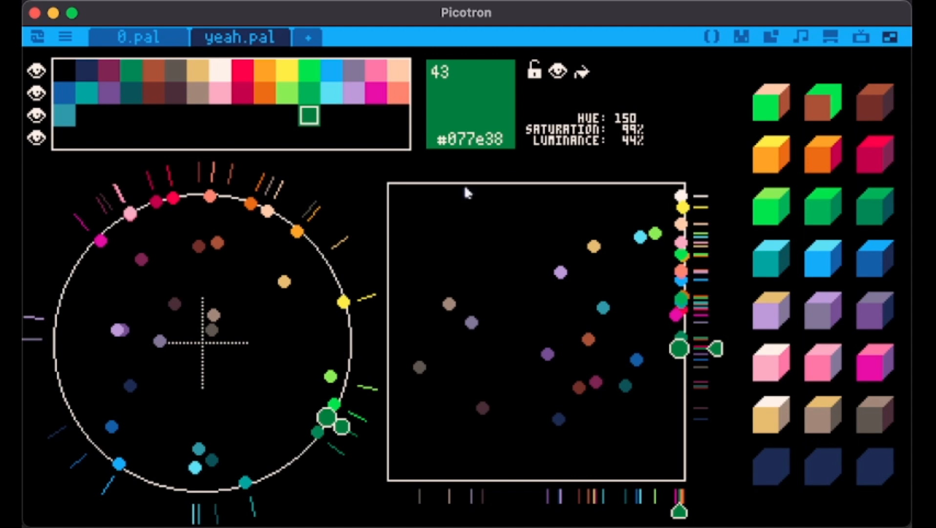
mouse_move(375, 185)
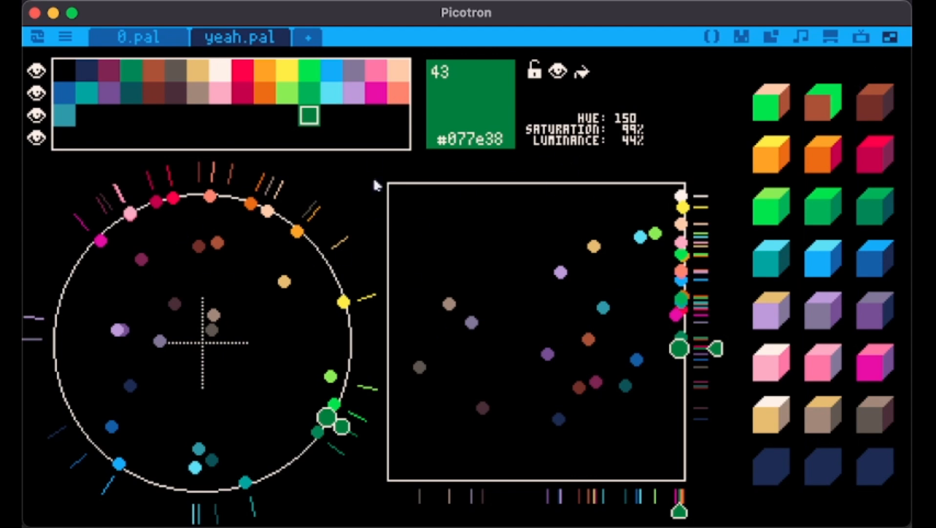
mouse_move(791, 239)
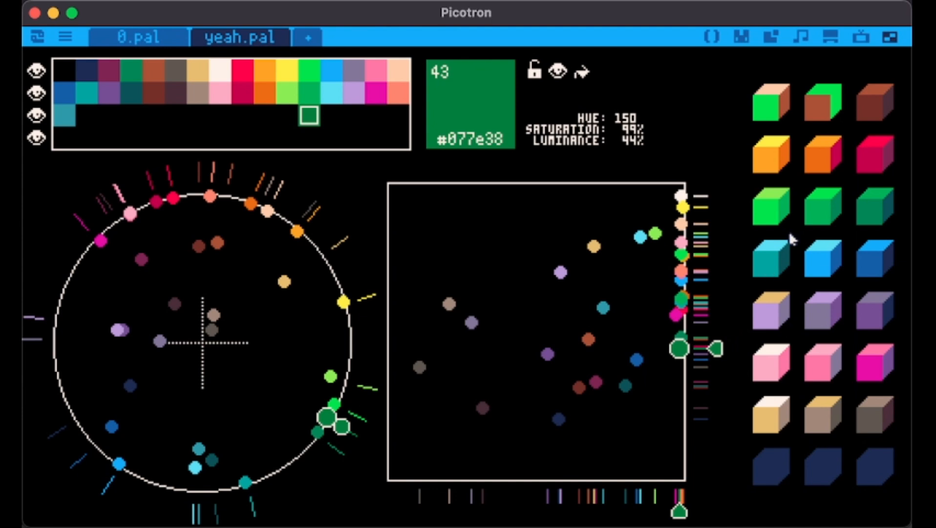
mouse_move(116, 51)
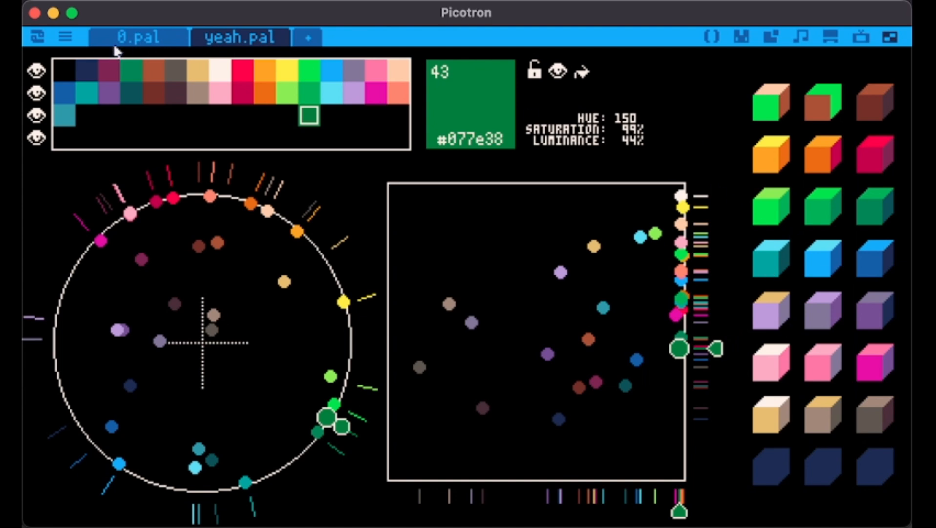